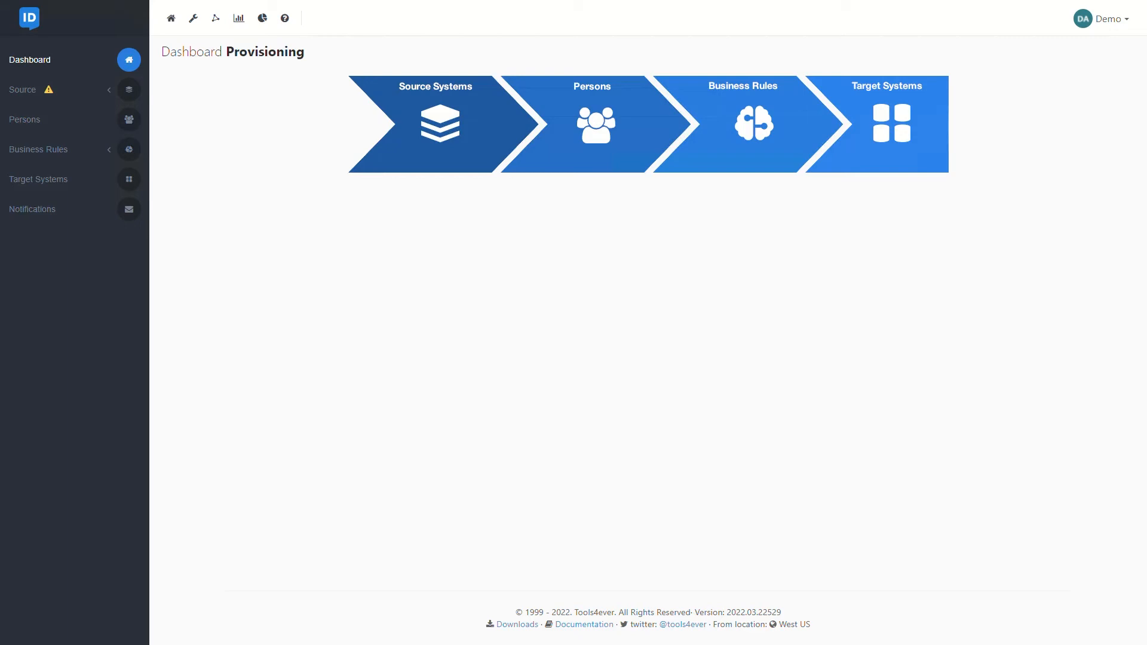
pyautogui.moveTo(31, 90)
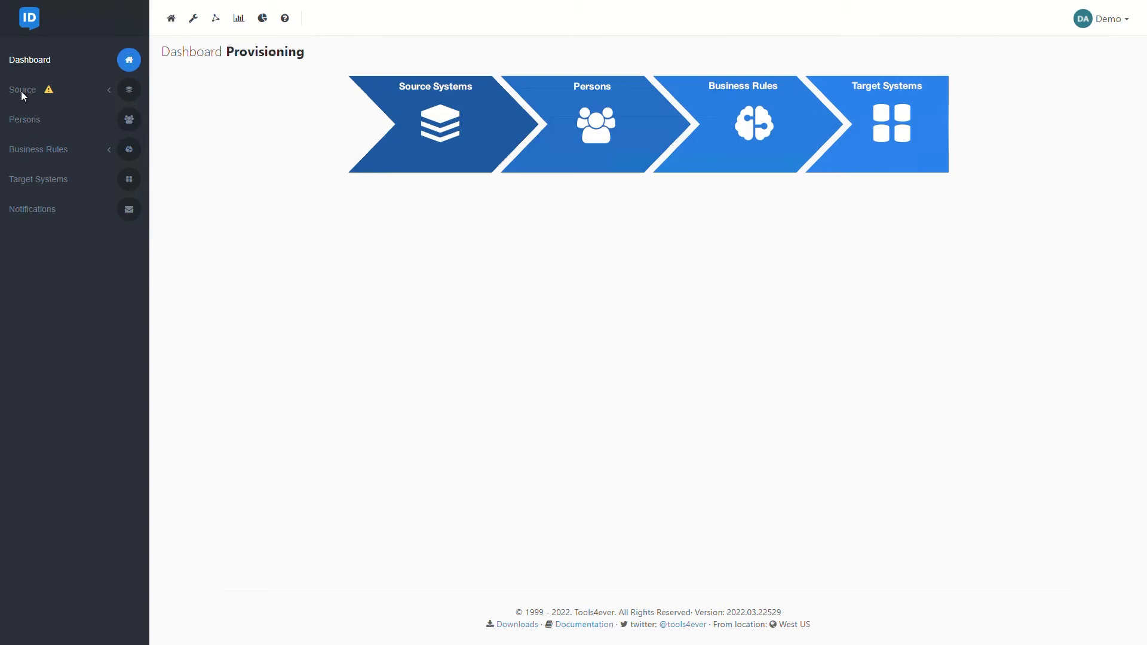
# List all 653 imported persons and select the first student's details record
pyautogui.click(22, 90)
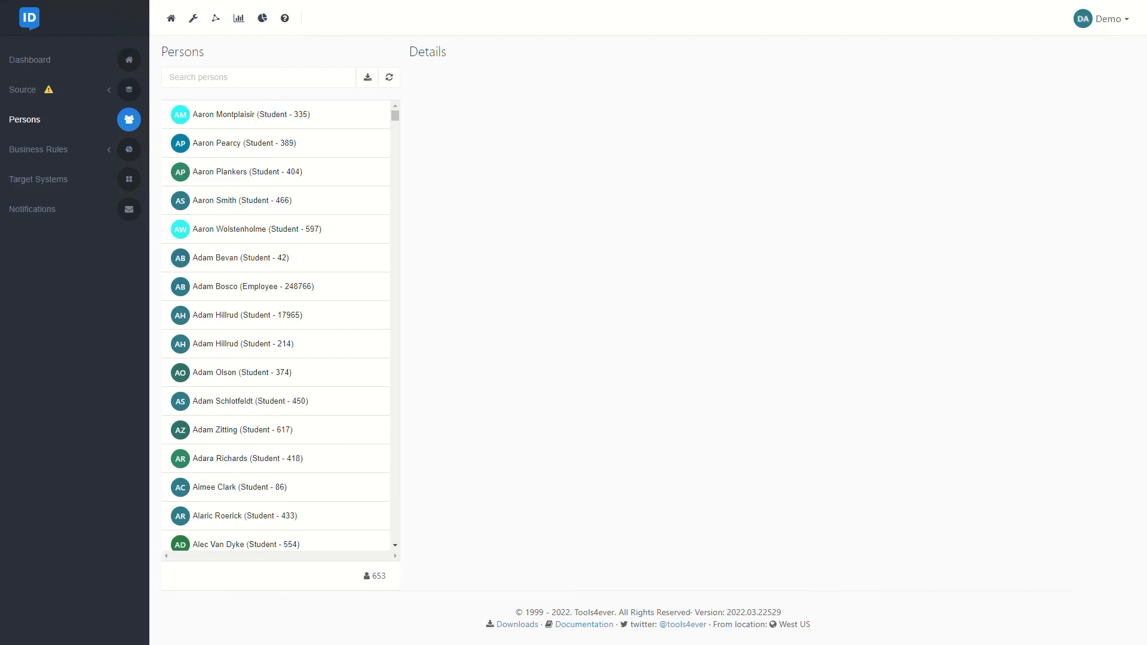
pyautogui.click(248, 115)
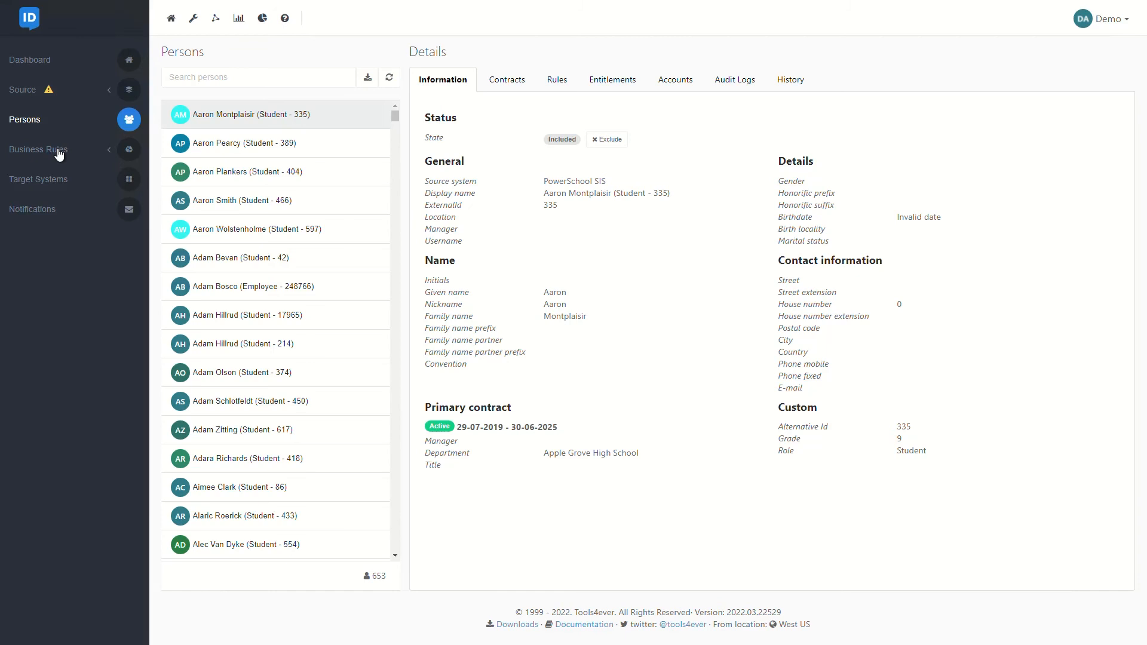
# Bring up the Business Rules page listing the 10 published rules
pyautogui.click(37, 149)
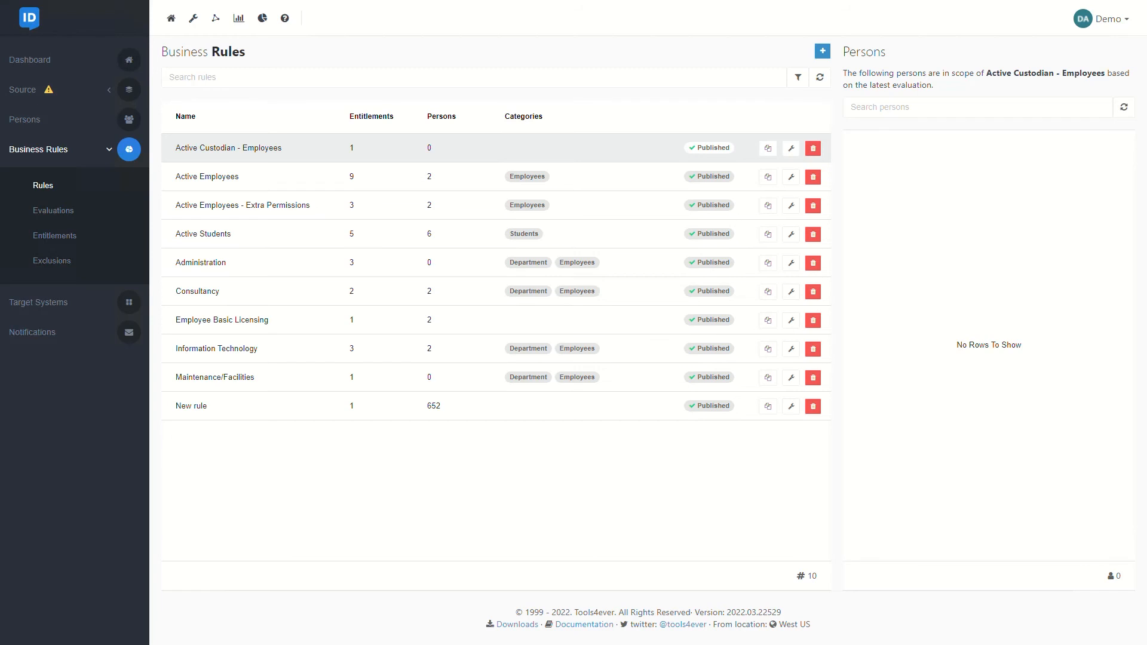
# Review the Active Employees rule's conditions and its 9 configured entitlements
pyautogui.click(789, 177)
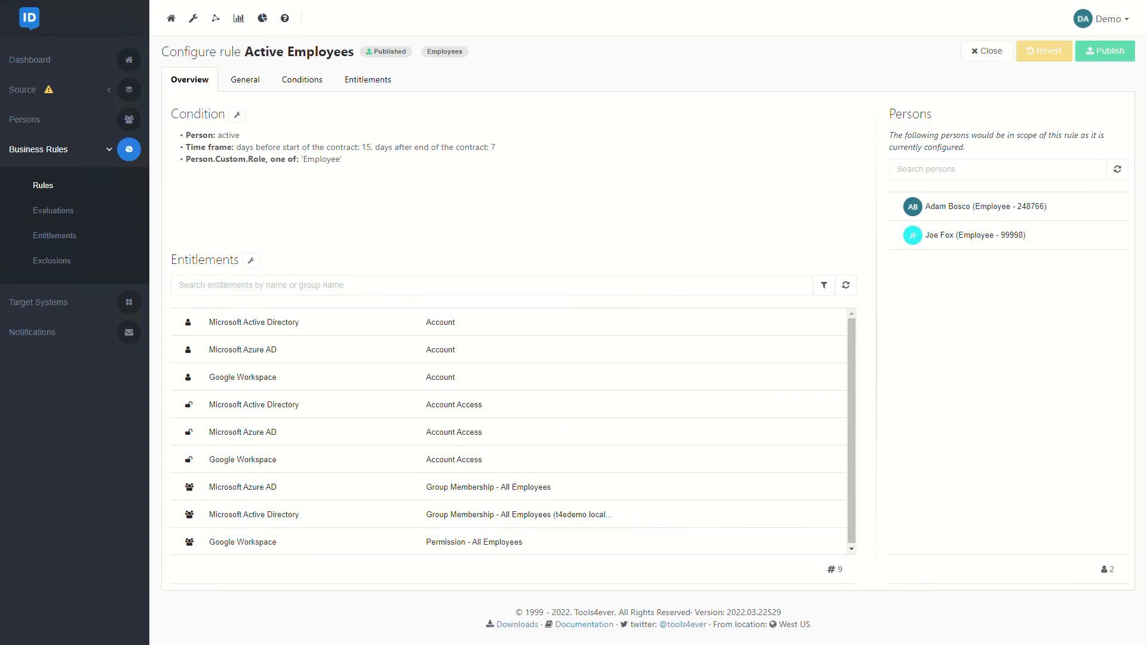
pyautogui.moveTo(313, 86)
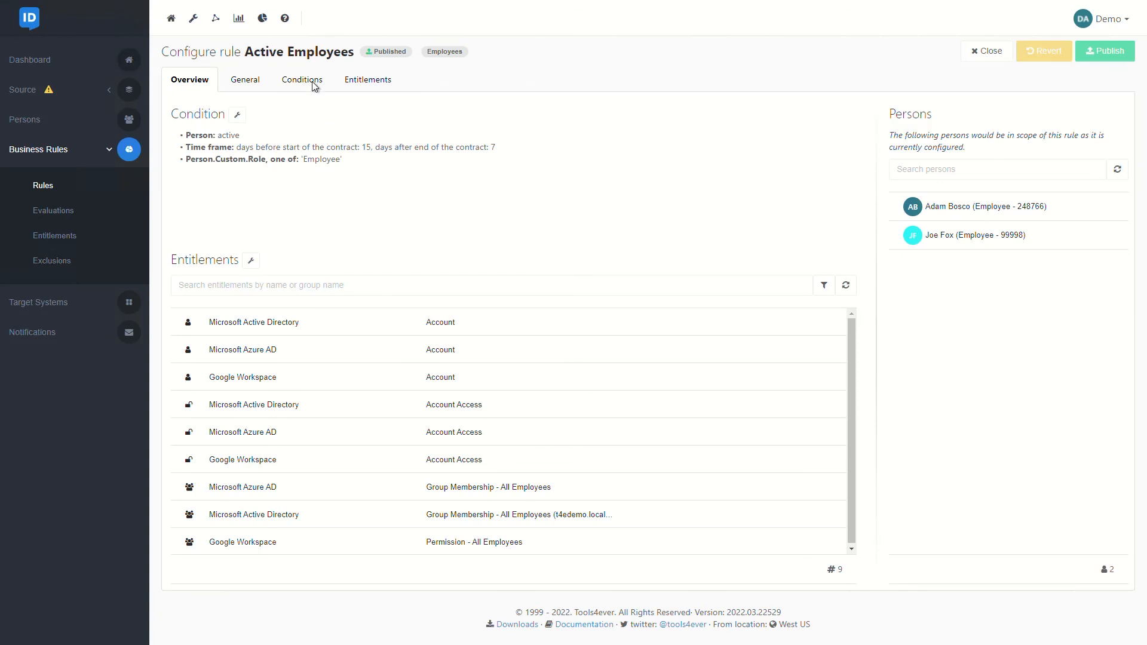
pyautogui.click(302, 79)
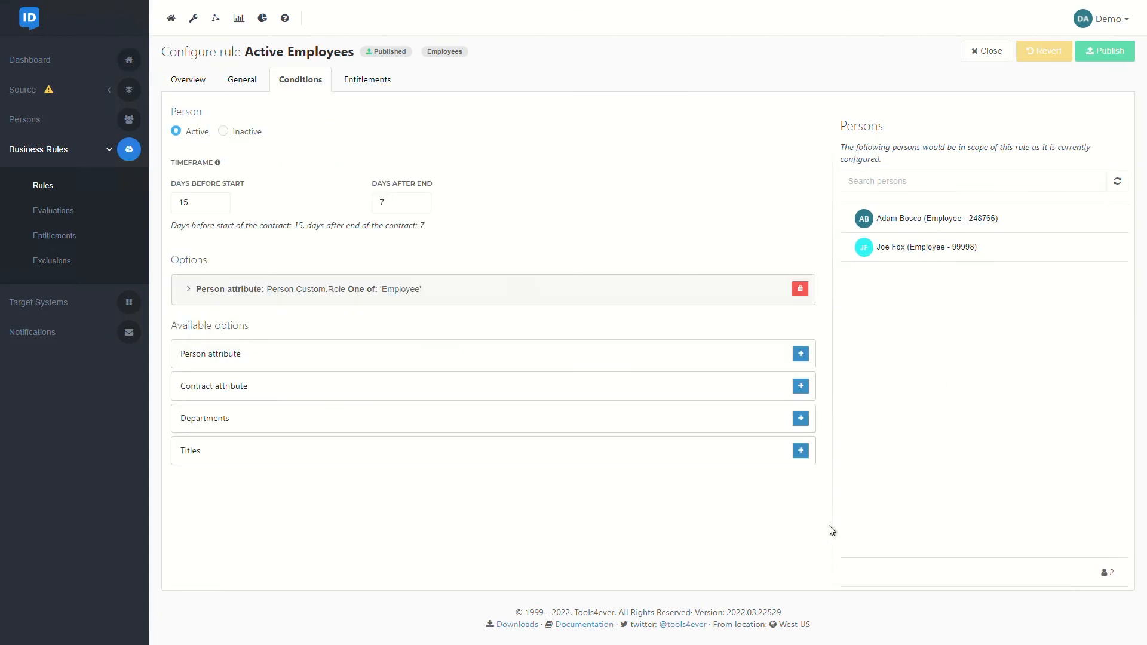
pyautogui.moveTo(836, 516)
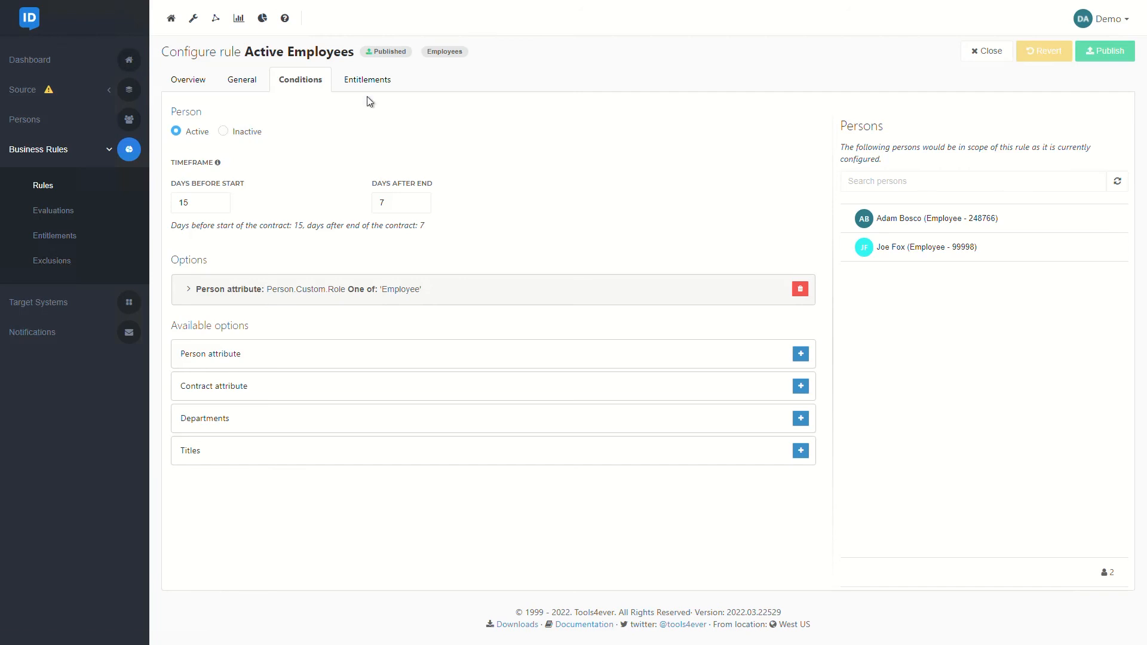
pyautogui.click(366, 79)
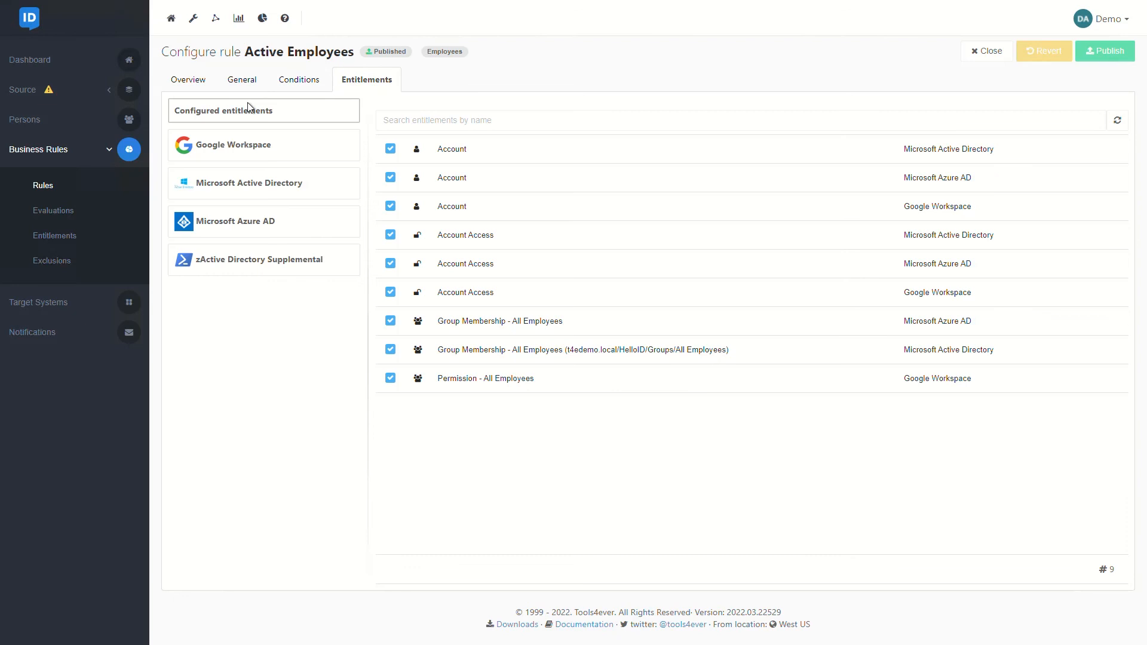
pyautogui.moveTo(24, 119)
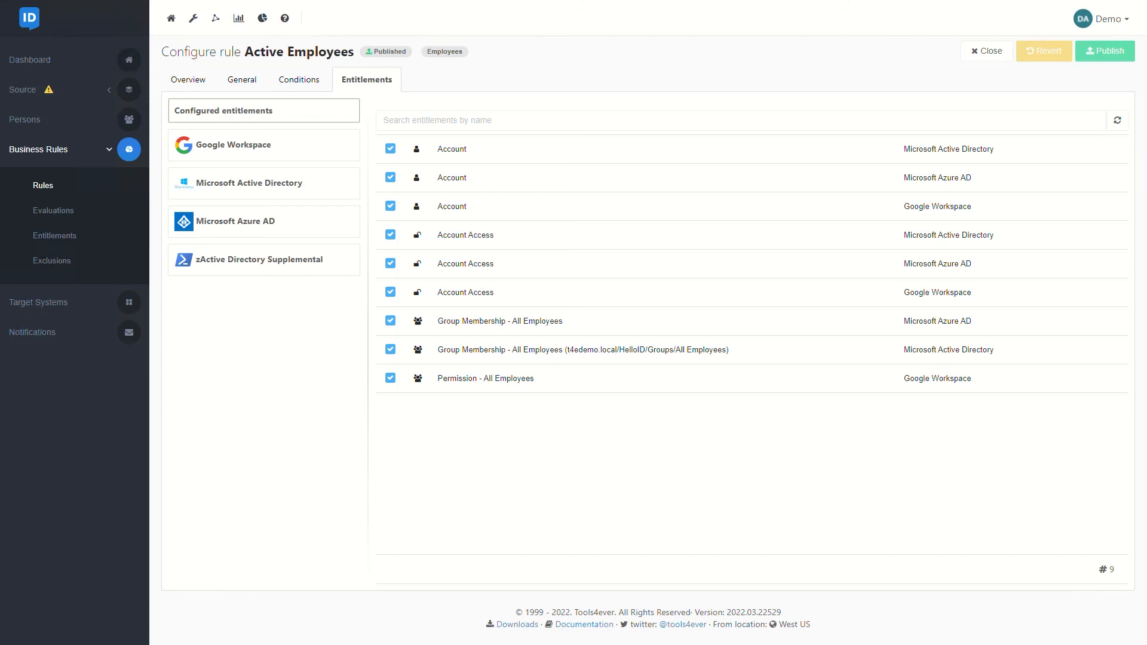
pyautogui.moveTo(39, 303)
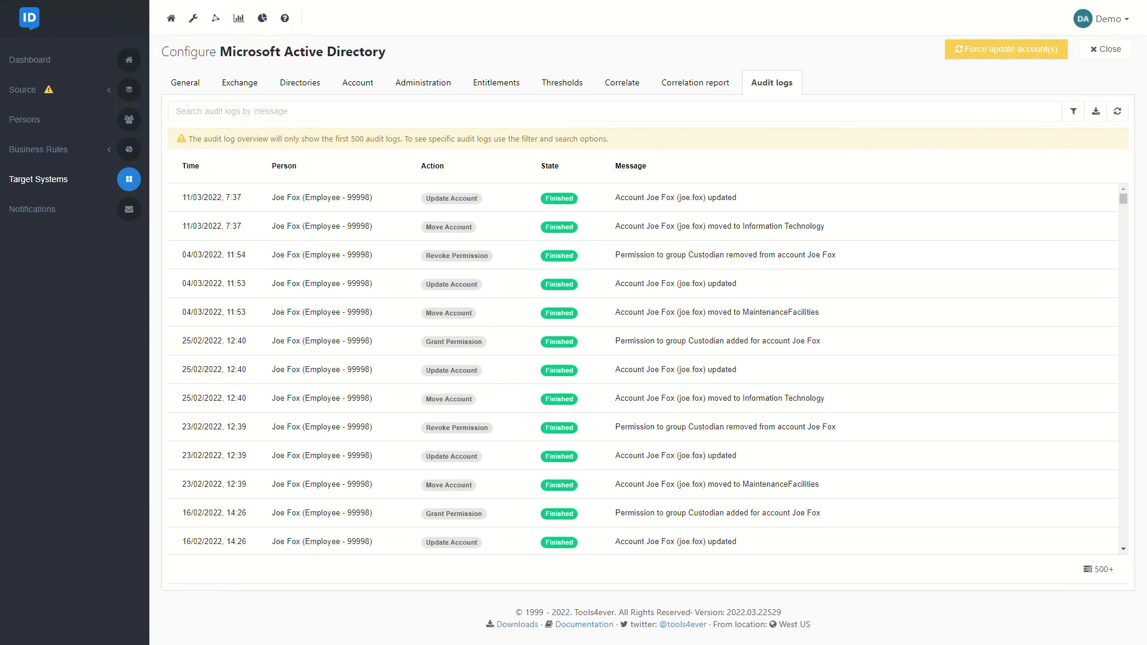
pyautogui.moveTo(63, 127)
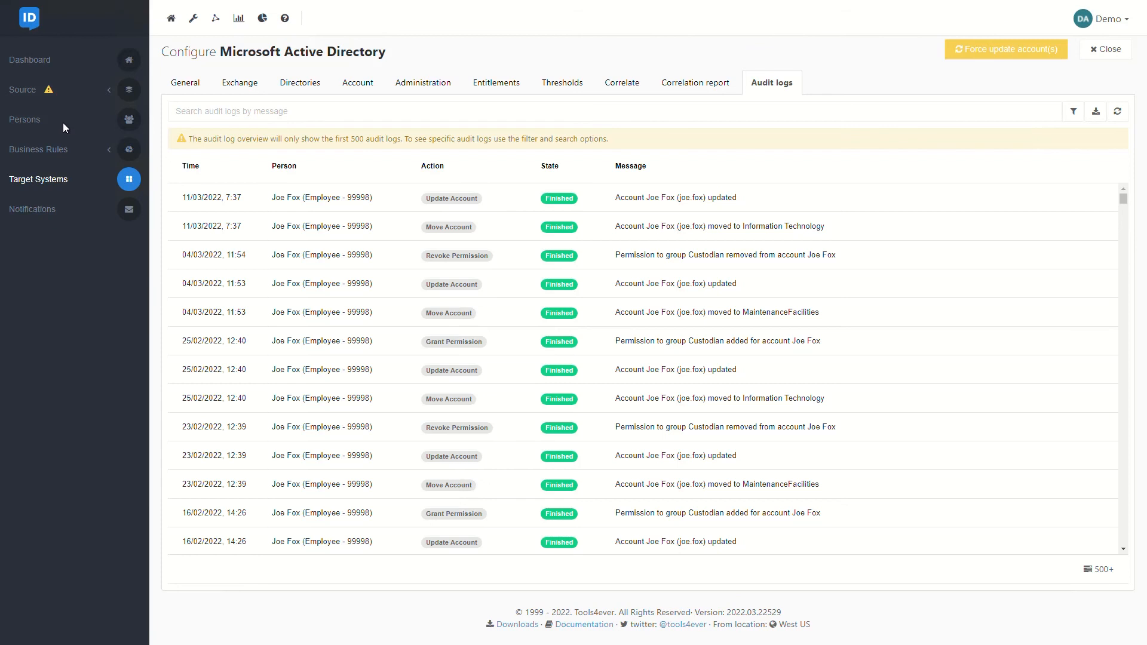
pyautogui.click(25, 120)
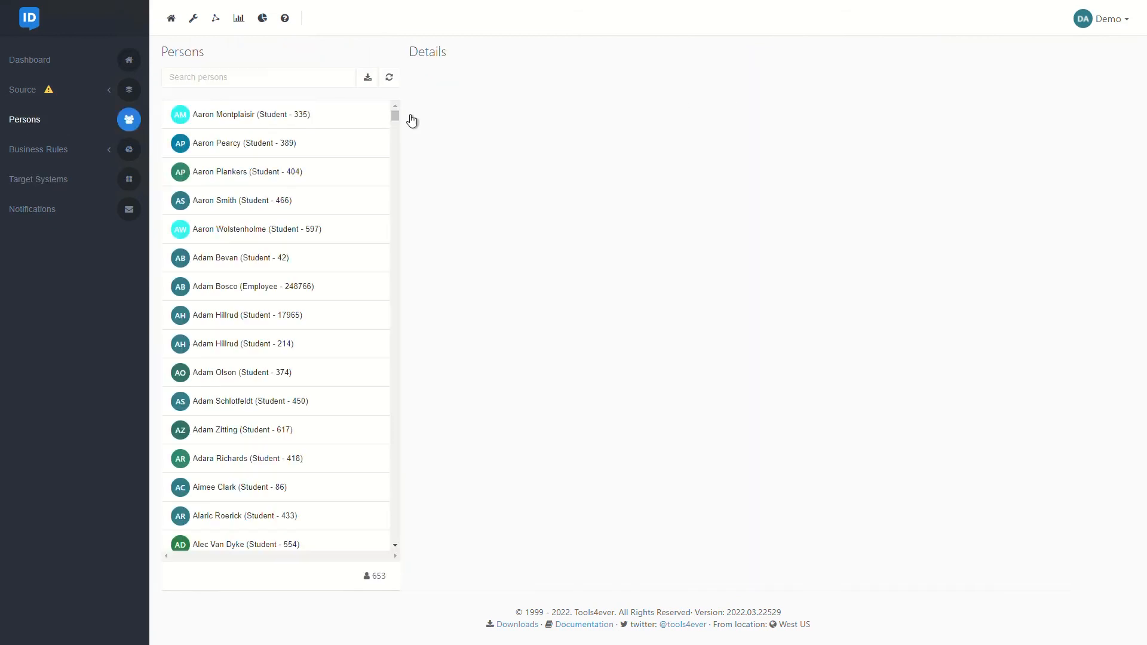
pyautogui.click(276, 115)
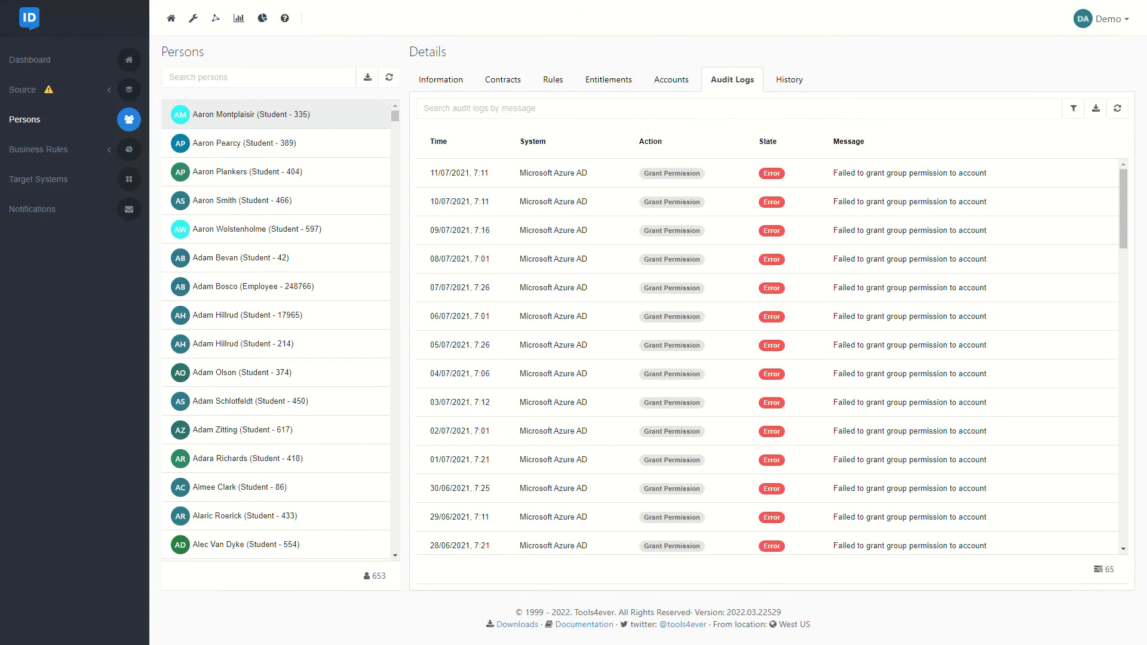
pyautogui.moveTo(789, 71)
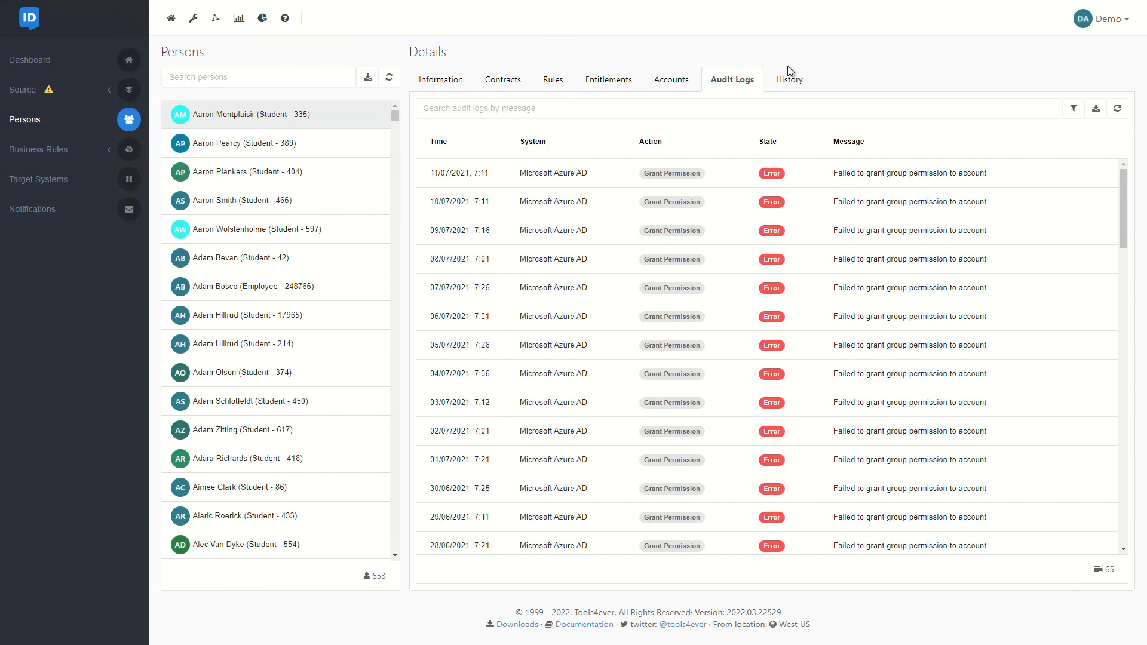
pyautogui.click(787, 79)
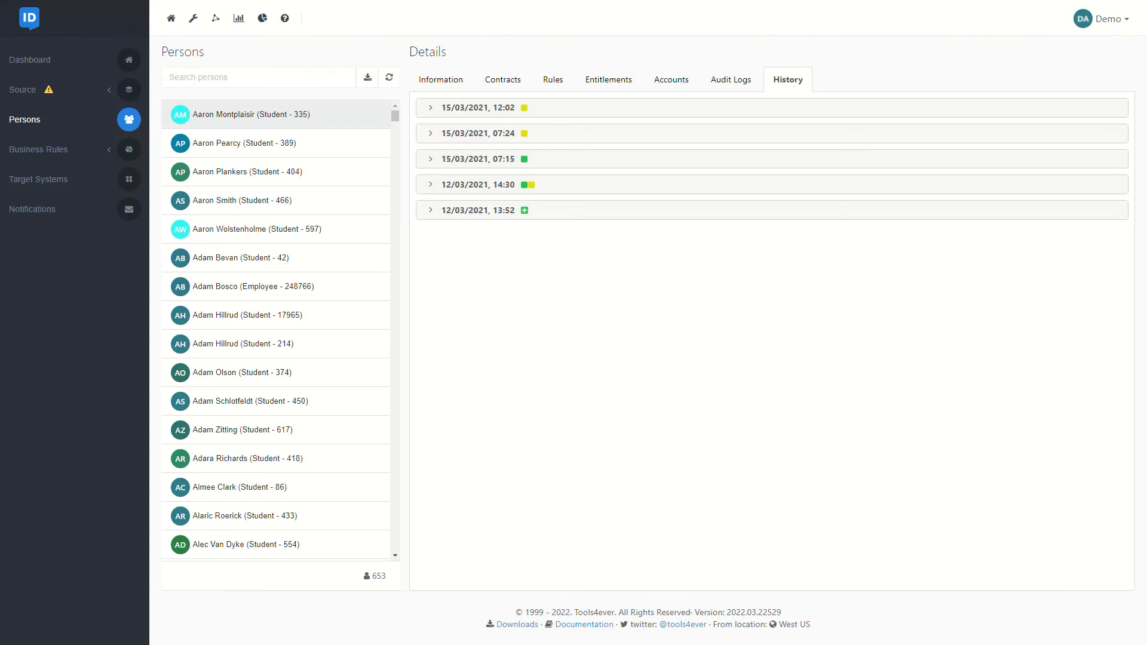
pyautogui.moveTo(666, 112)
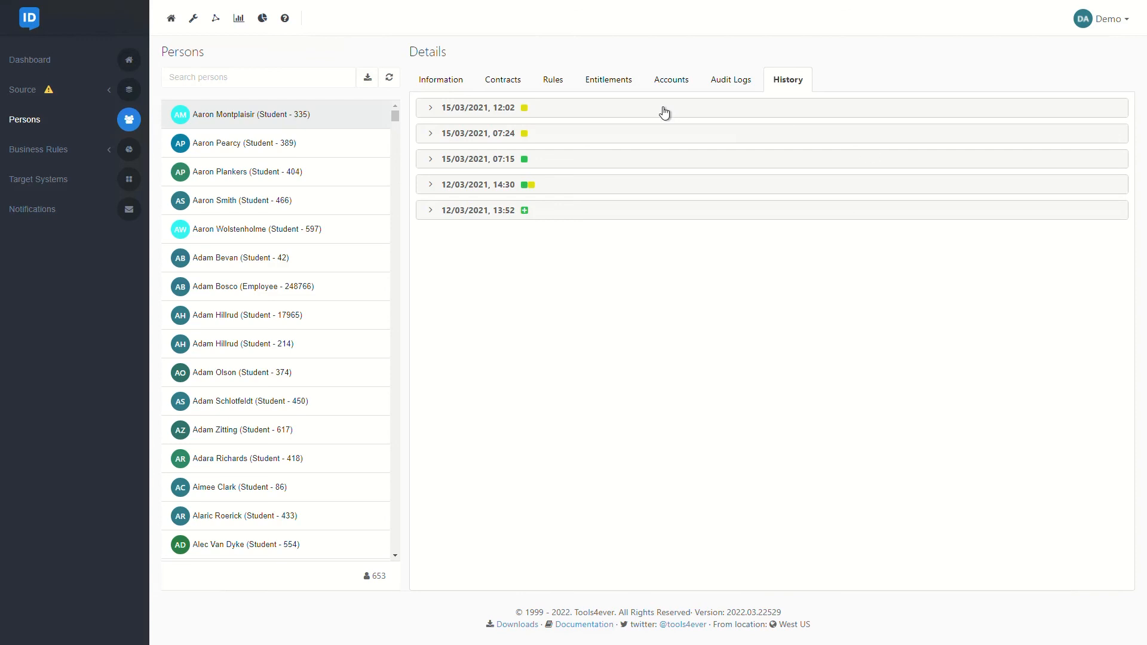
pyautogui.click(430, 108)
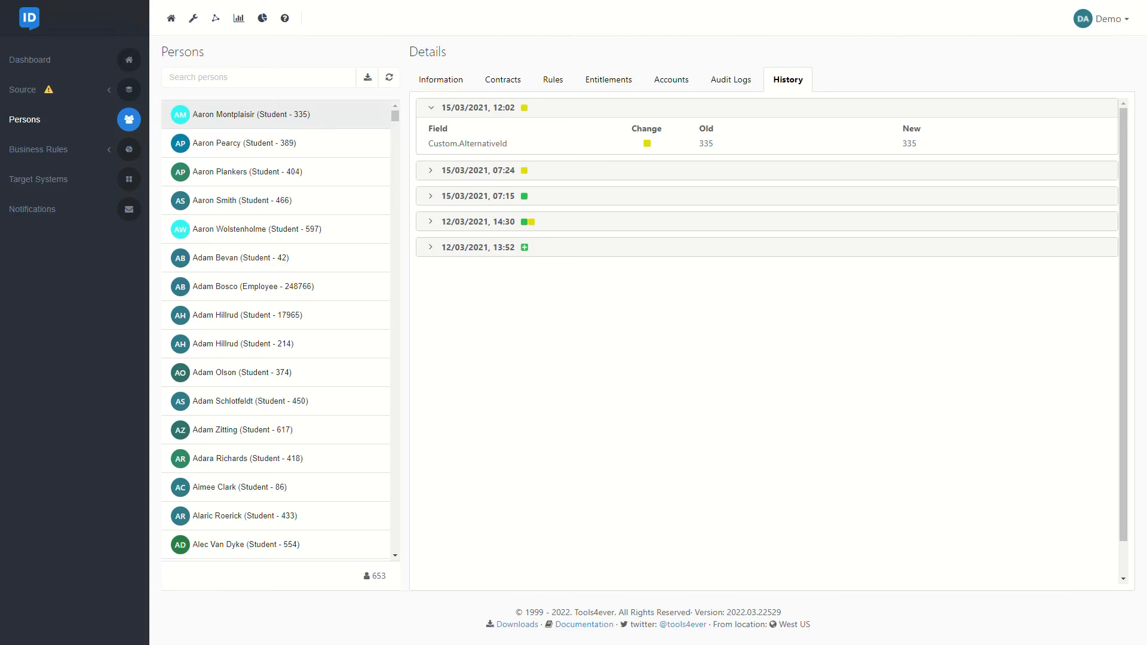
pyautogui.moveTo(51, 186)
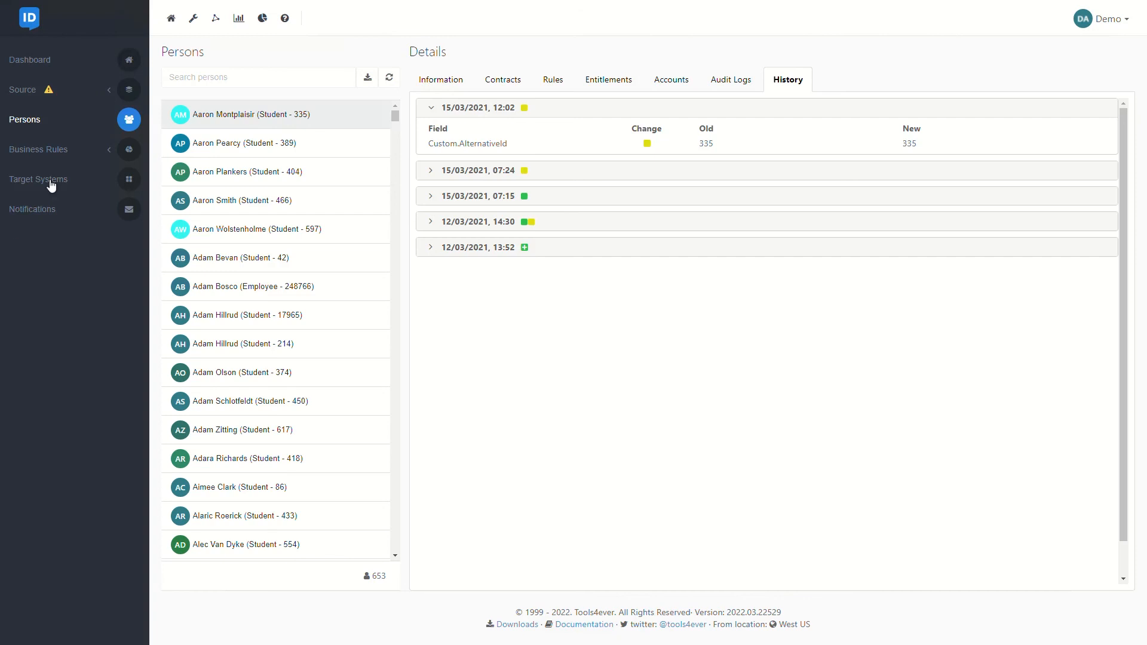
# View the Microsoft Active Directory target system's thresholds, with grant and revoke limits at 25 percent
pyautogui.click(37, 179)
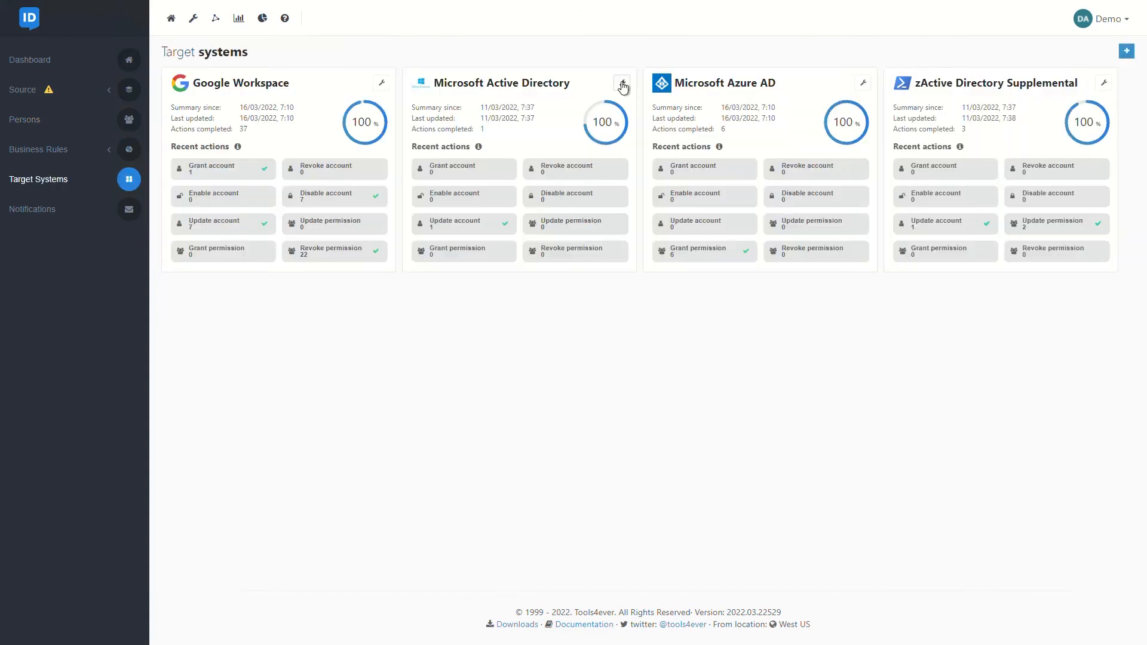
pyautogui.click(621, 82)
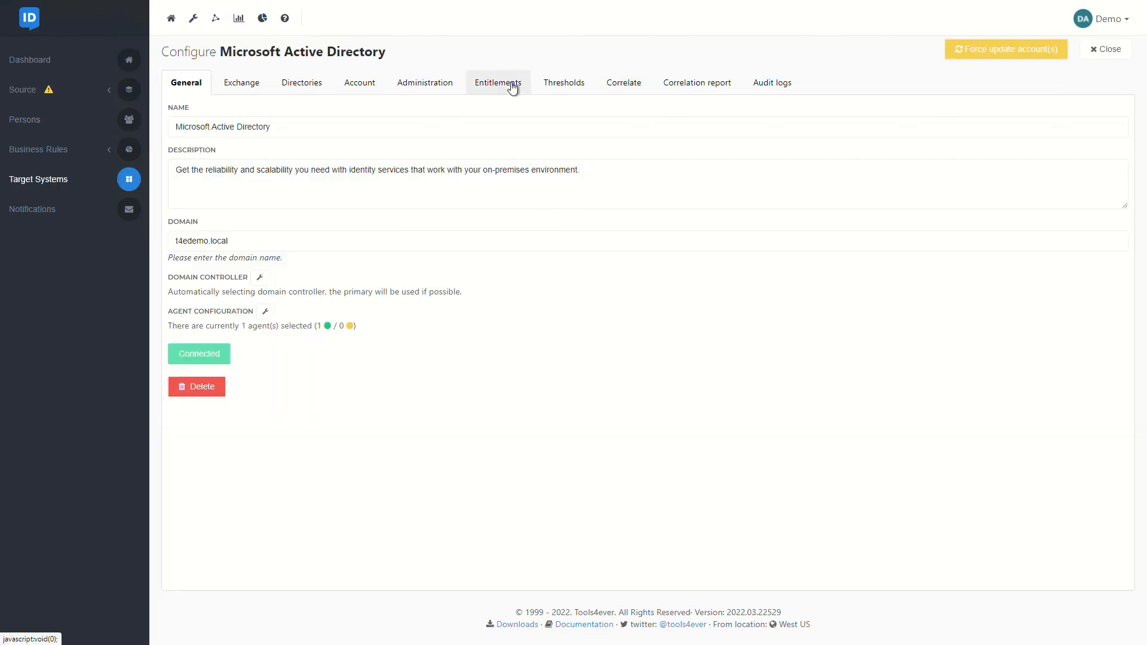
pyautogui.click(563, 82)
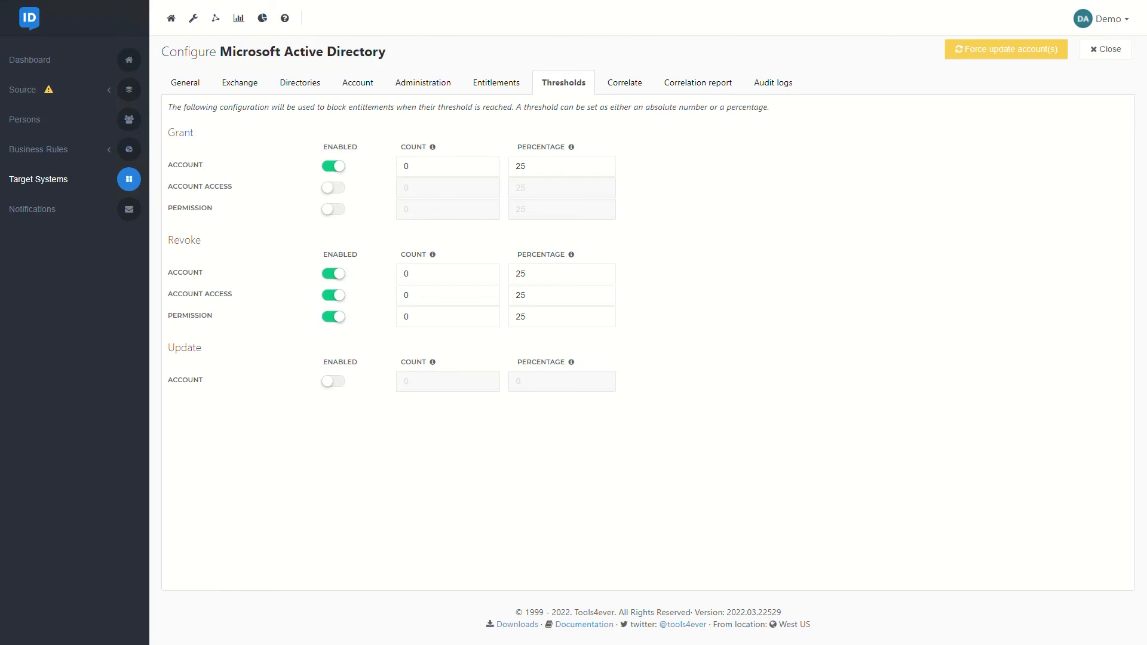
pyautogui.moveTo(8, 219)
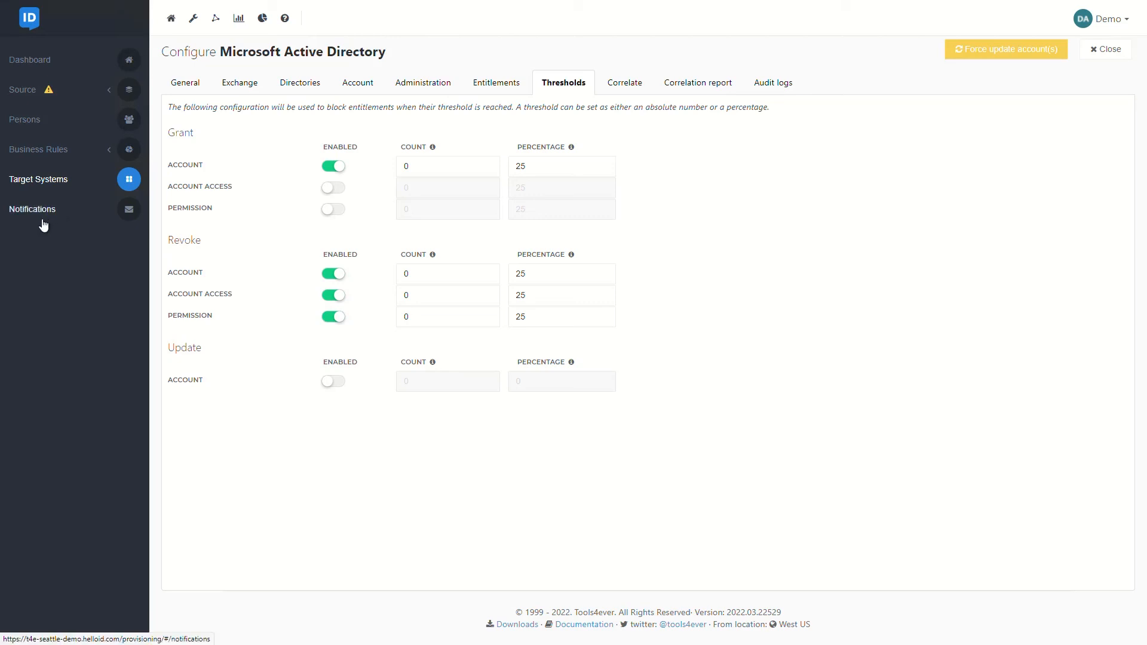
# Review the Account Create email notification settings, then return to the Provisioning dashboard
pyautogui.click(32, 208)
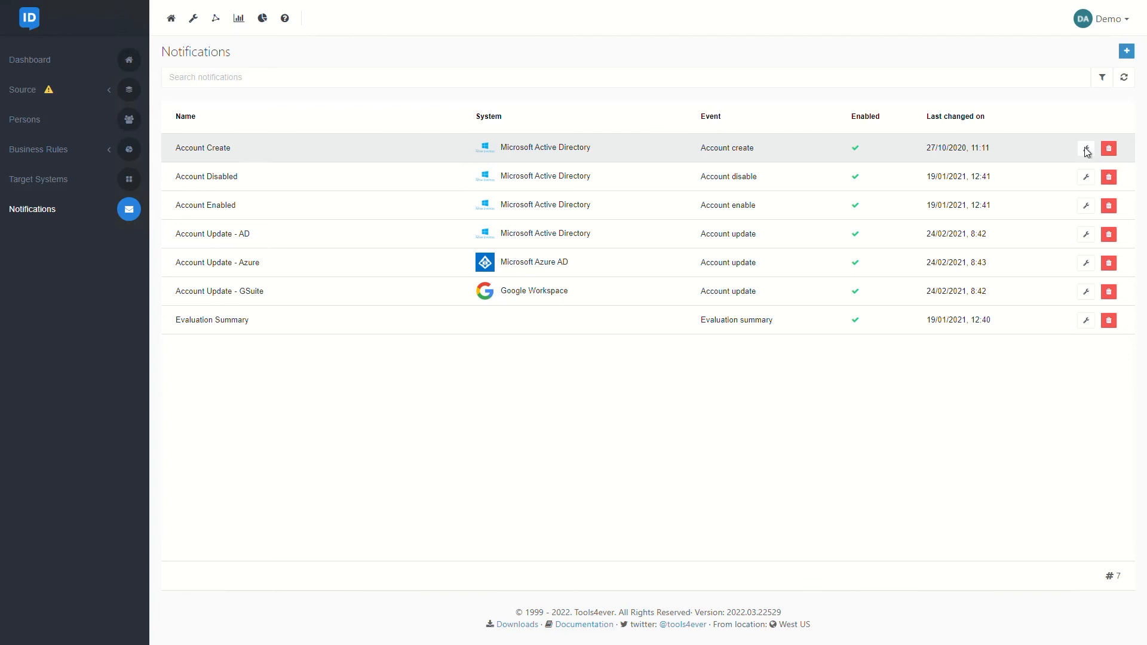
pyautogui.click(1086, 148)
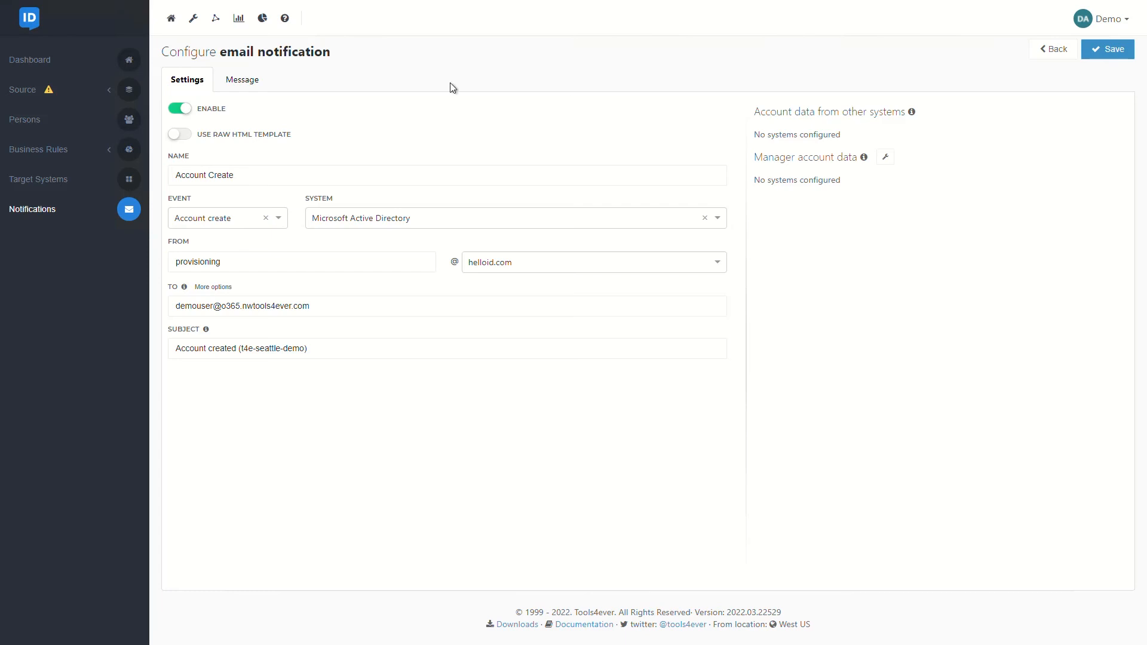
pyautogui.click(241, 78)
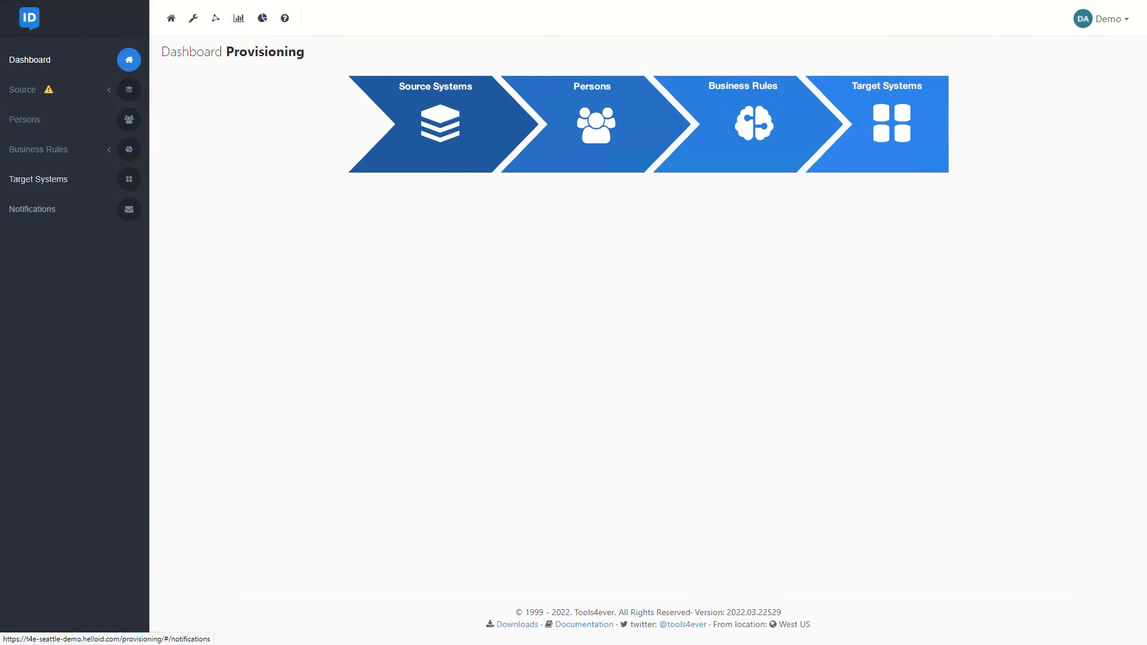
pyautogui.moveTo(31, 208)
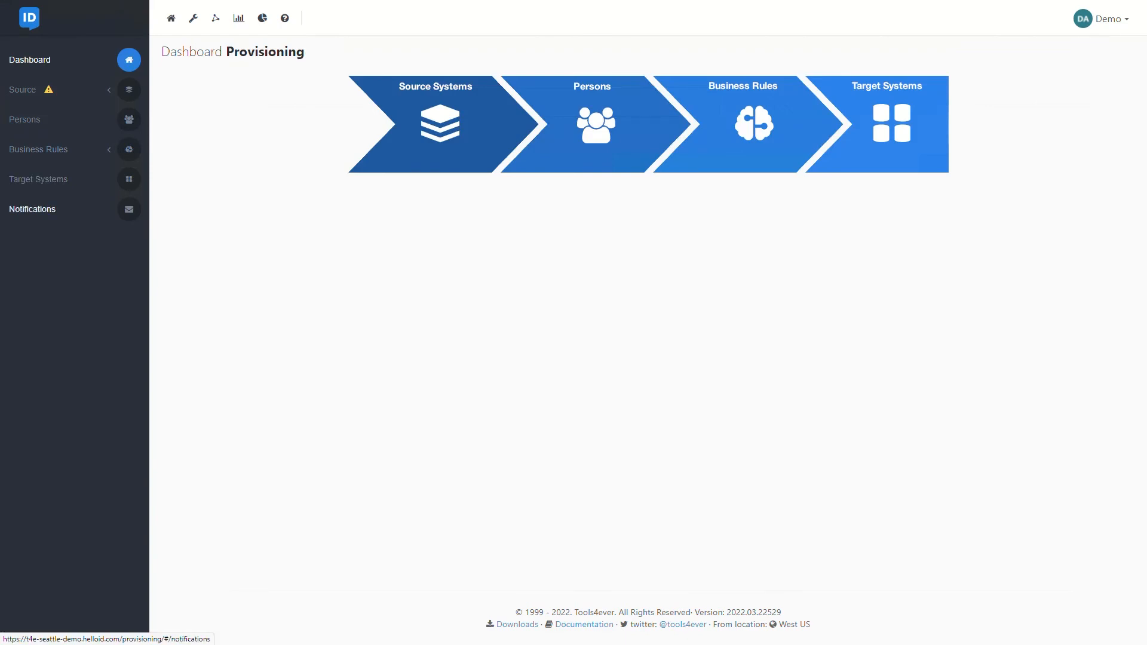